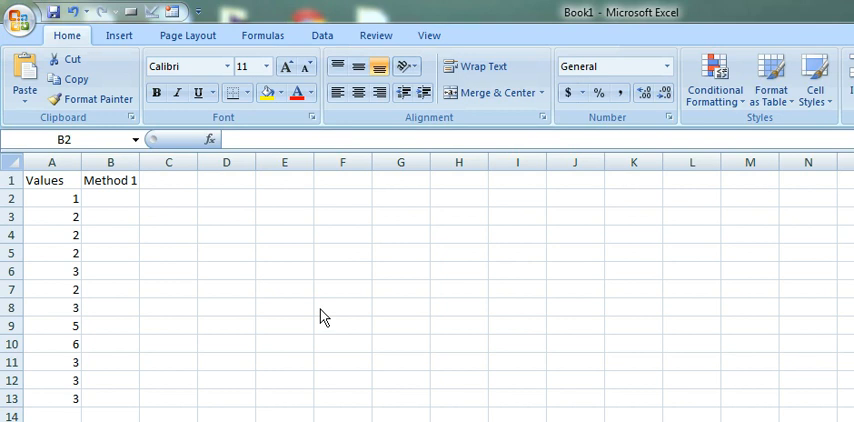
Inspect the column A values and select the Method 1 cell for the first count.
{"action": "left_click", "coordinate": [110, 198]}
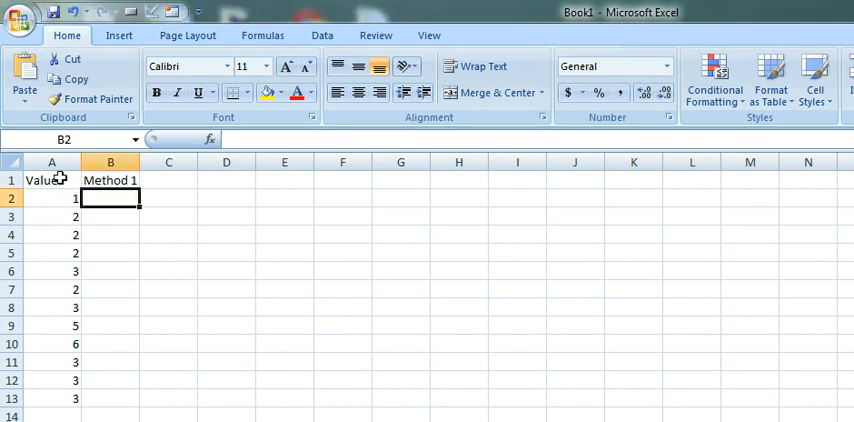
{"action": "left_click", "coordinate": [52, 197]}
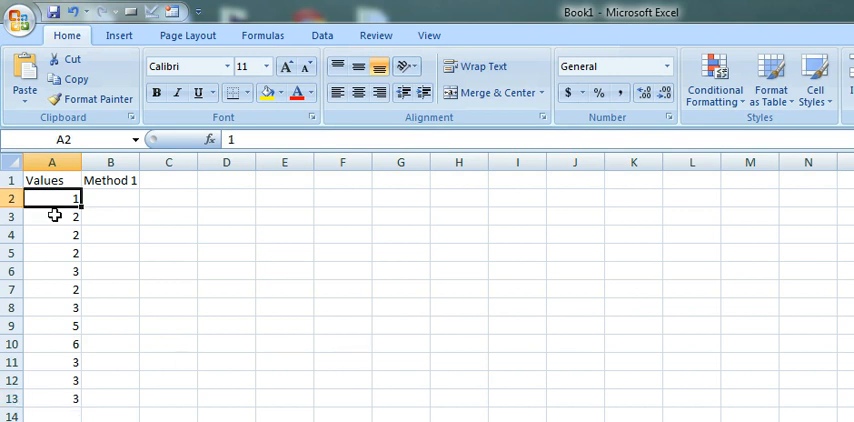
{"action": "left_click", "coordinate": [52, 252]}
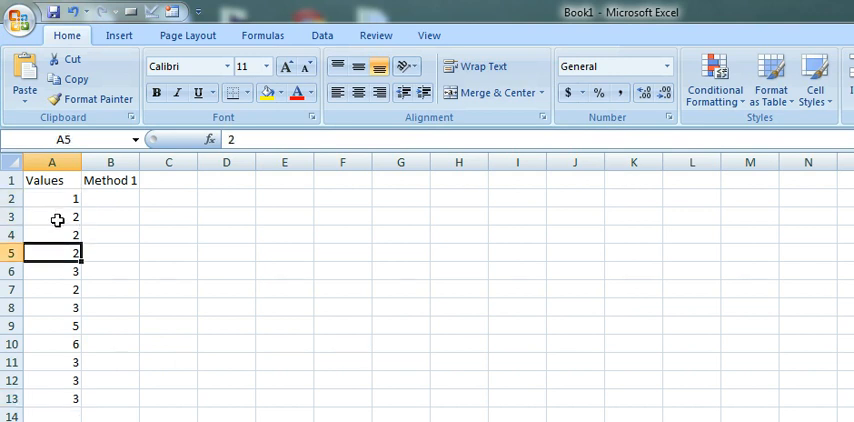
{"action": "left_click", "coordinate": [52, 289]}
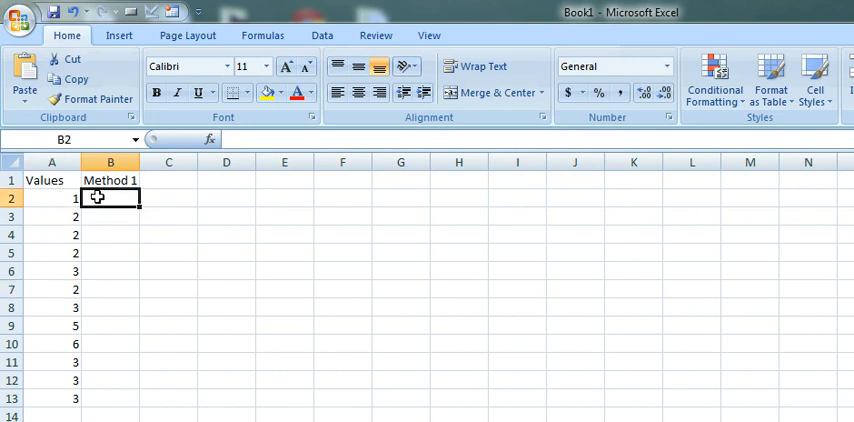
Enter =COUNTIF(A:A,A2) using A2 as the criterion, then select A2:A13.
{"action": "type", "text": "=c"}
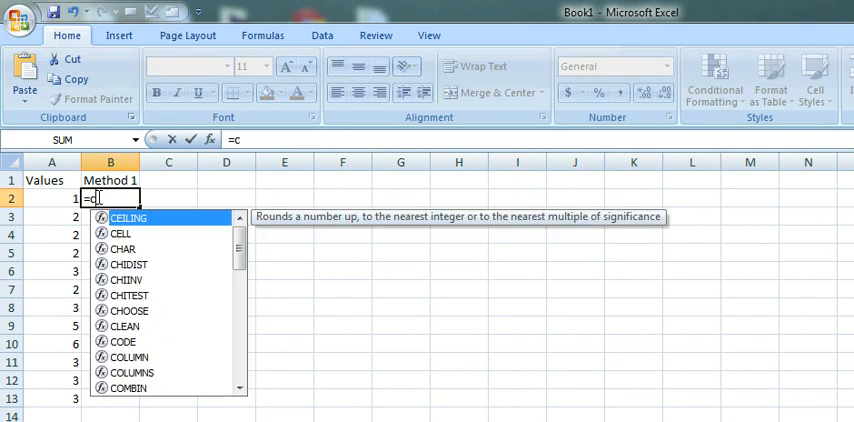
{"action": "type", "text": "ountif"}
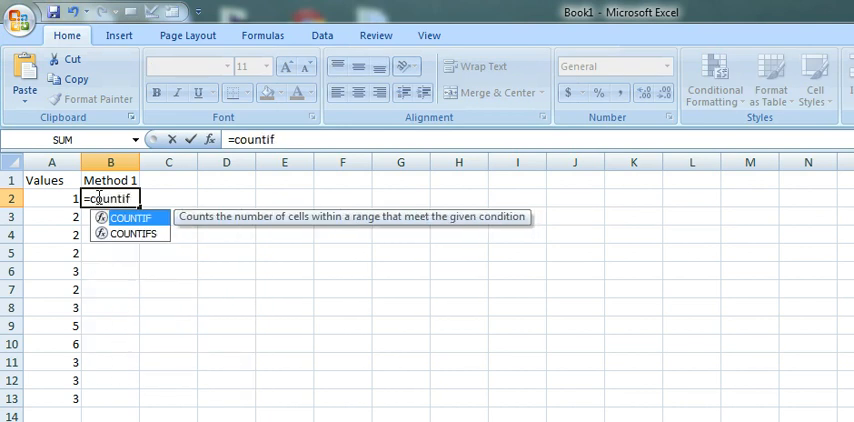
{"action": "type", "text": "(A:A"}
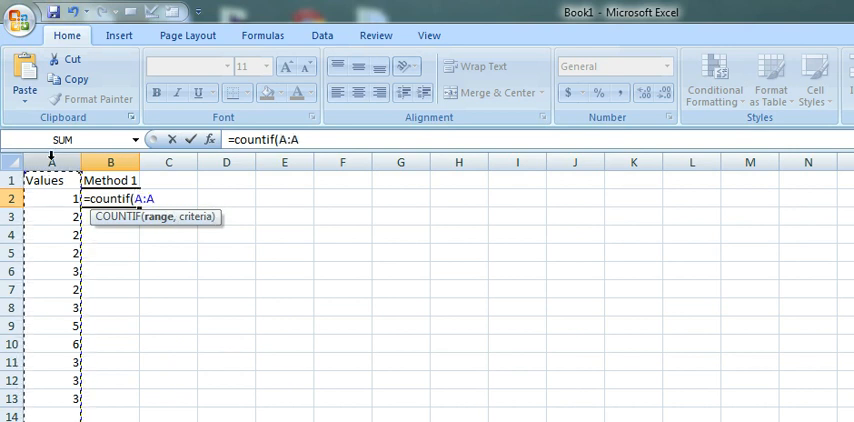
{"action": "type", "text": ","}
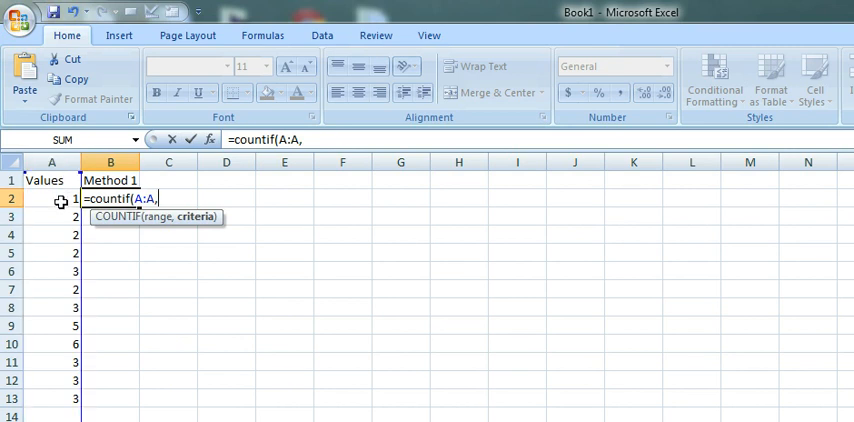
{"action": "left_click", "coordinate": [51, 198]}
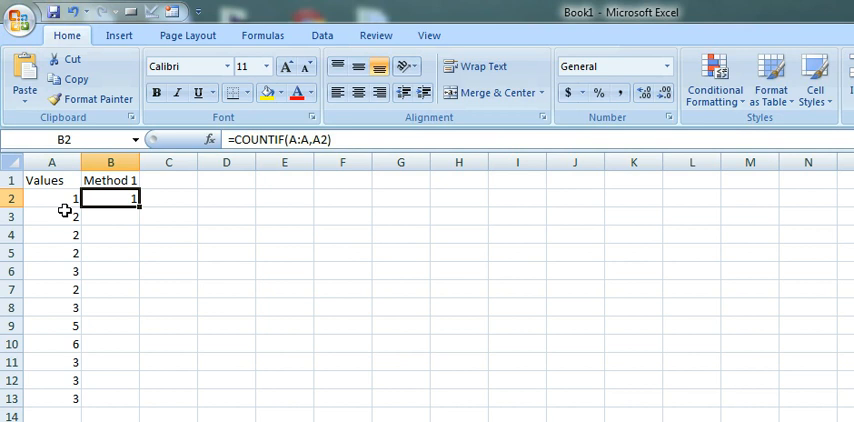
{"action": "left_click_drag", "start_coordinate": [51, 198], "coordinate": [51, 398]}
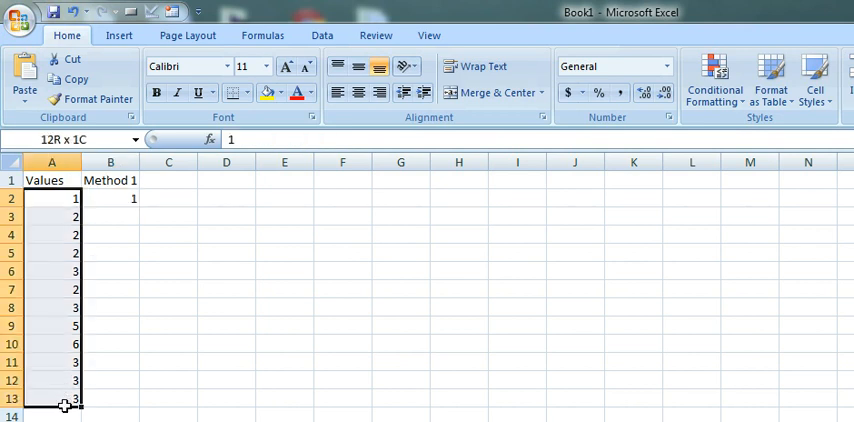
{"action": "left_click", "coordinate": [51, 198]}
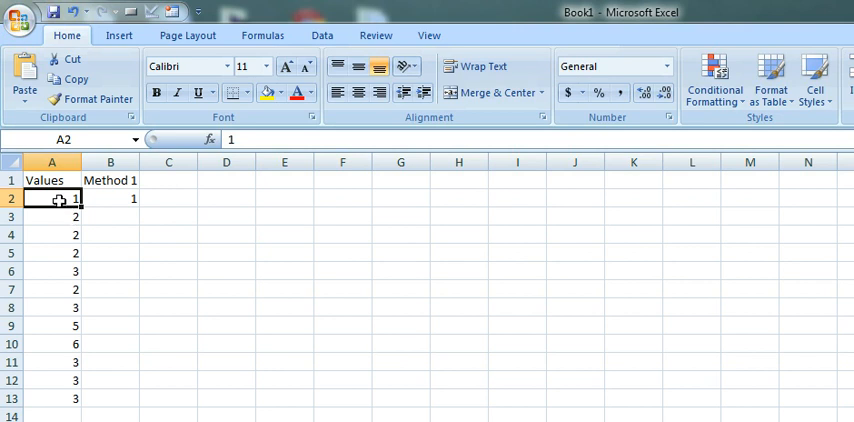
{"action": "mouse_move", "coordinate": [62, 253]}
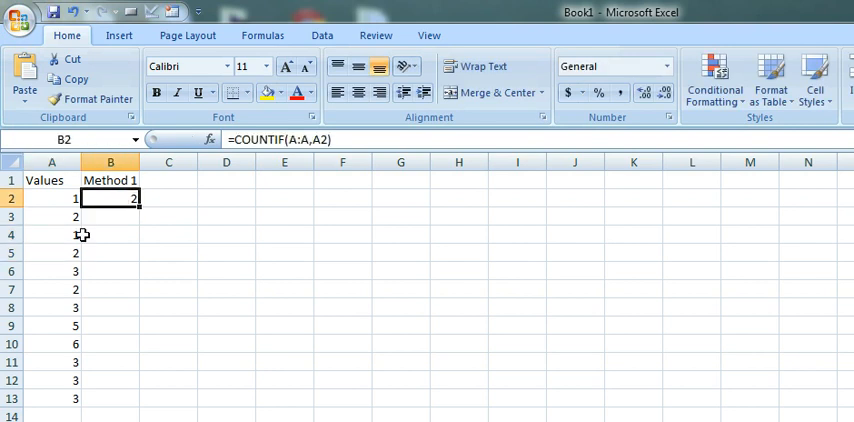
{"action": "left_click", "coordinate": [51, 234]}
{"action": "type", "text": "2"}
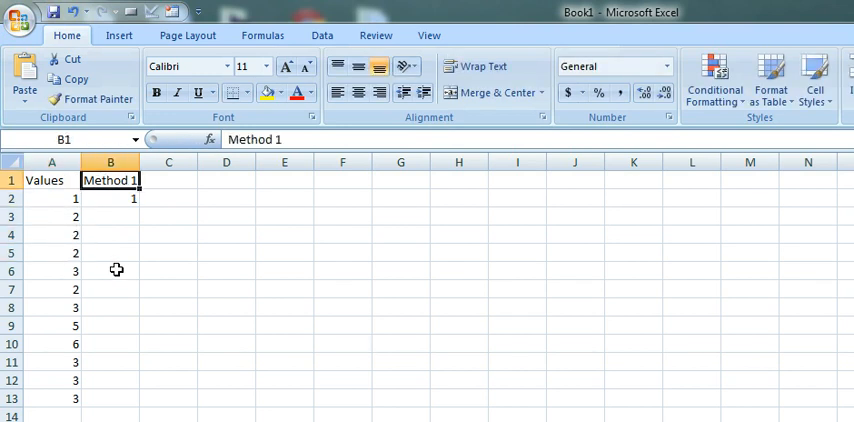
{"action": "left_click", "coordinate": [110, 198]}
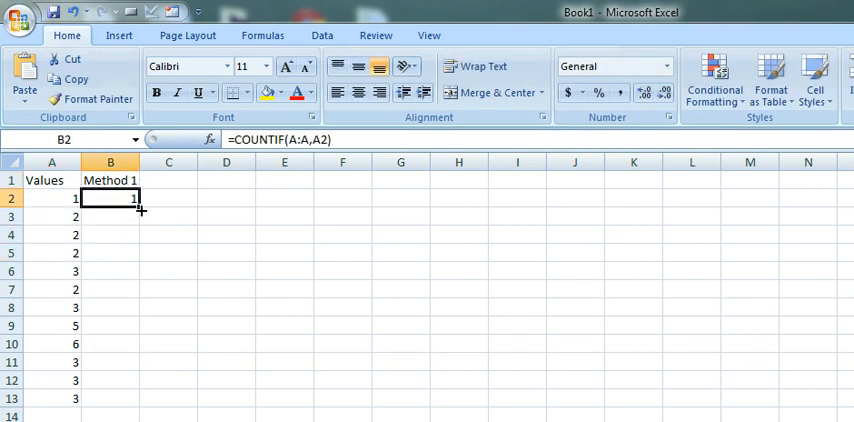
Fill the COUNTIF formula from B2 down to B13 so every value gets its count.
{"action": "left_click_drag", "start_coordinate": [140, 208], "coordinate": [140, 398]}
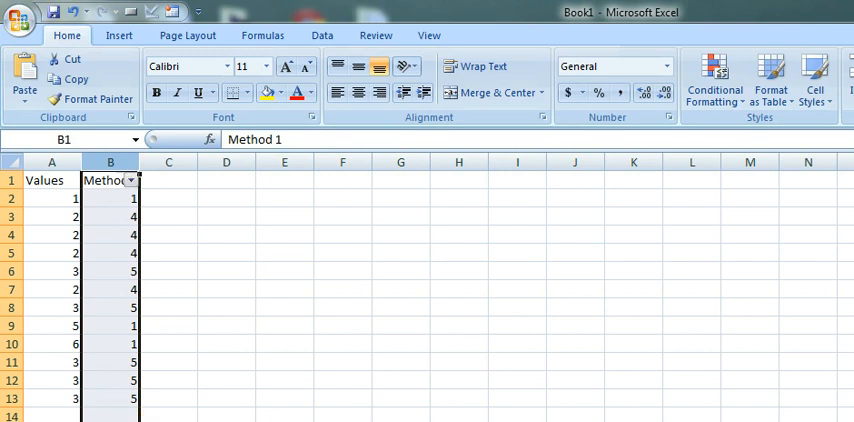
{"action": "mouse_move", "coordinate": [130, 180]}
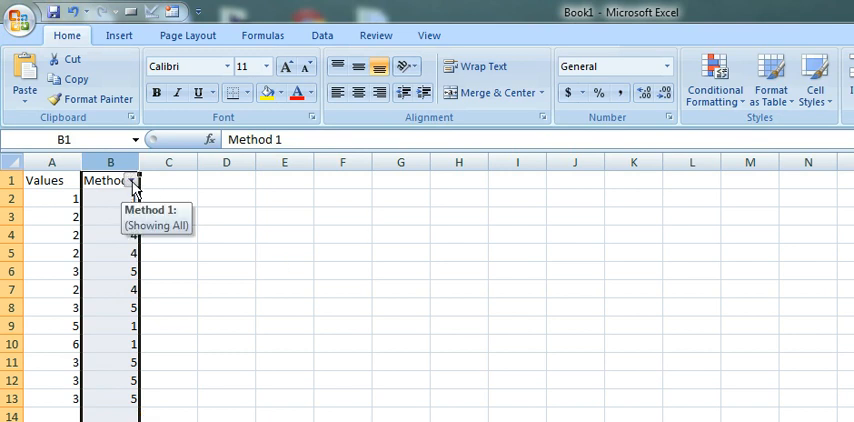
Filter Method 1 by clearing (Select All) and keeping only count 1, then revisit the filter.
{"action": "left_click", "coordinate": [131, 180]}
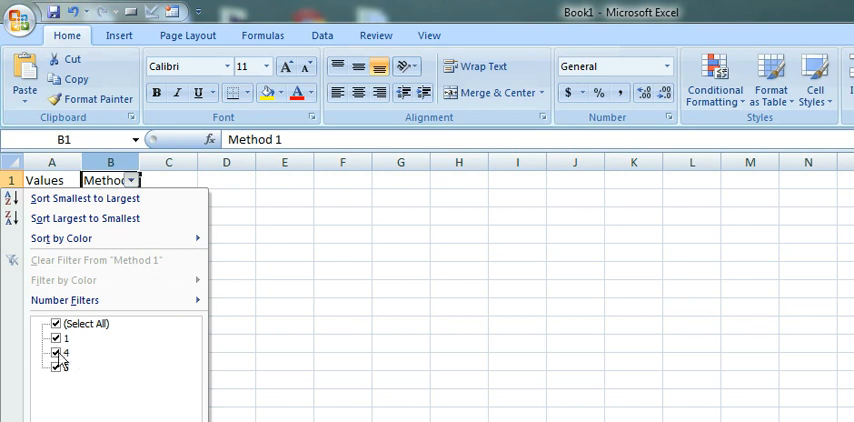
{"action": "left_click", "coordinate": [56, 323]}
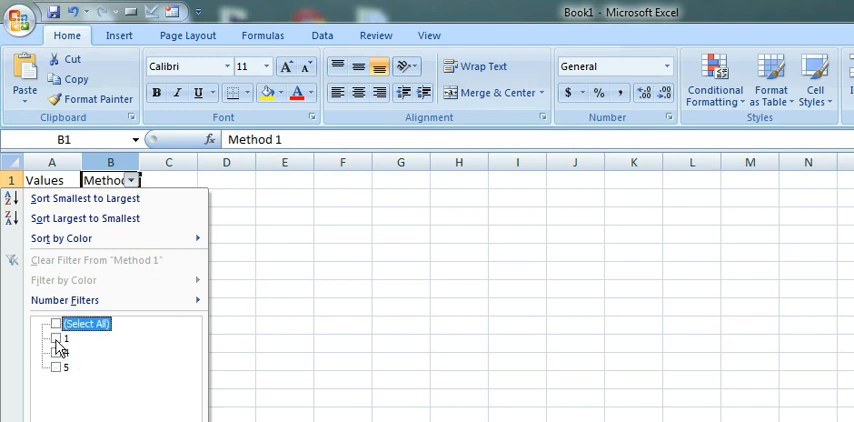
{"action": "left_click", "coordinate": [55, 338]}
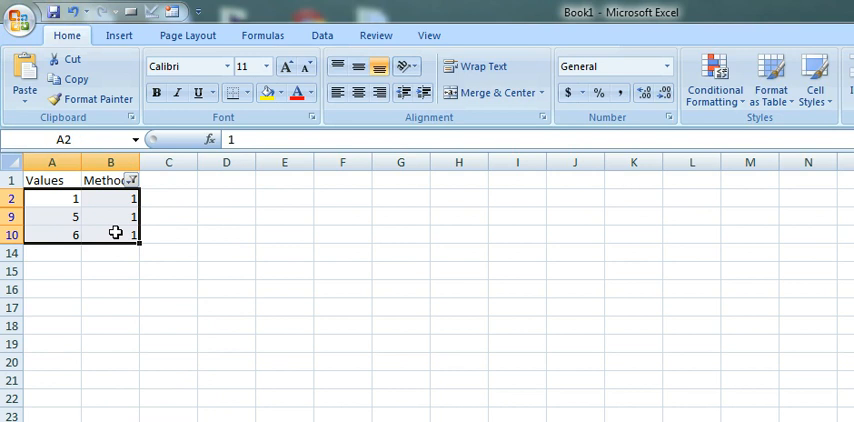
{"action": "left_click", "coordinate": [131, 179]}
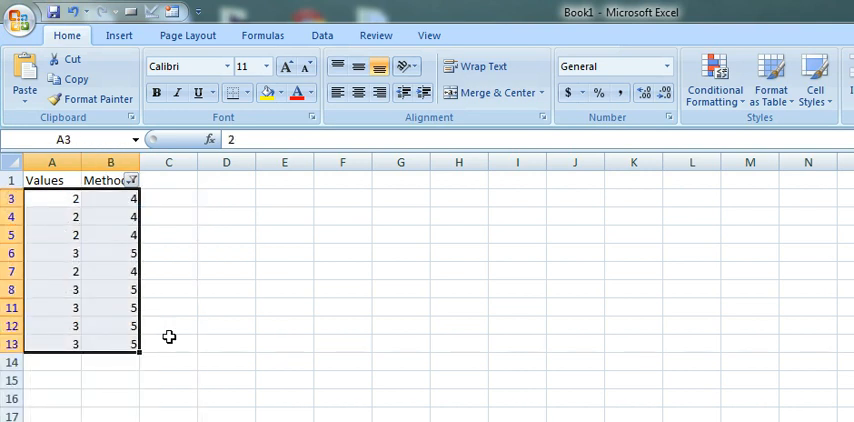
{"action": "mouse_move", "coordinate": [233, 371]}
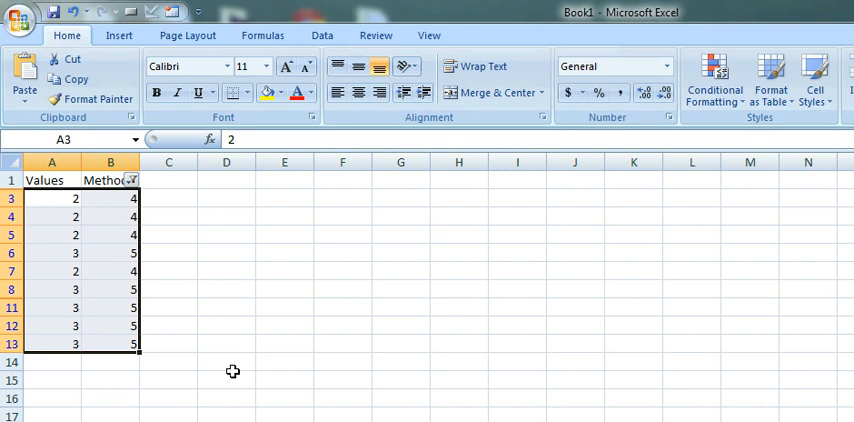